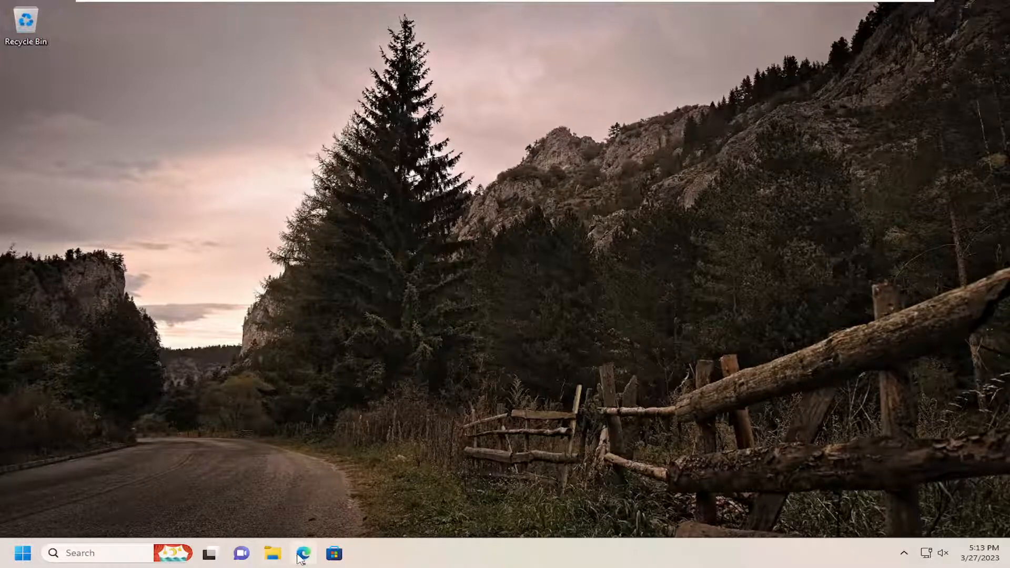
Launch Edge and go to redditstatus.com to view the Reddit status page.
{"action": "left_click", "coordinate": [304, 553]}
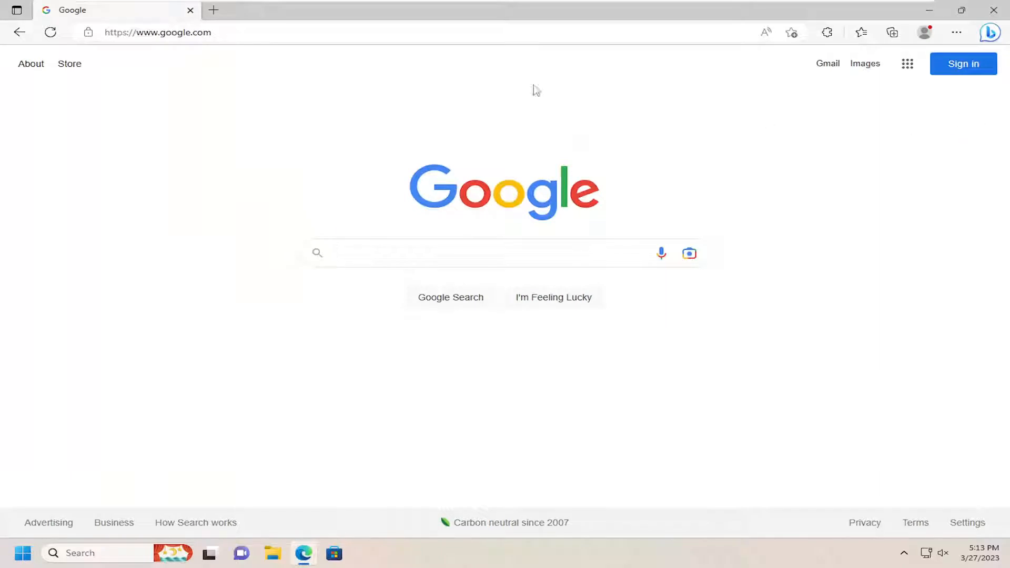
{"action": "type", "text": "redd"}
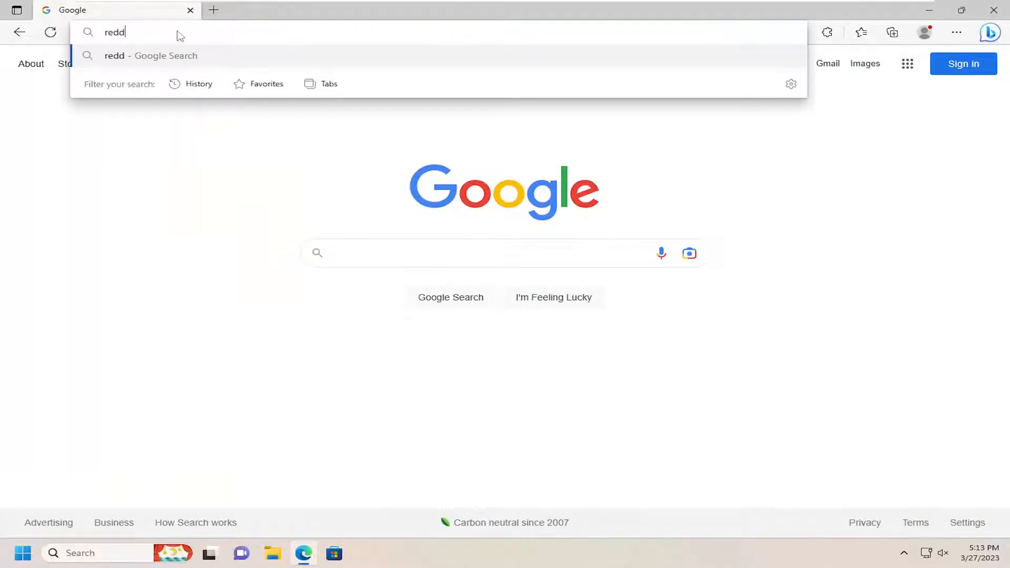
{"action": "type", "text": "itstatus.com"}
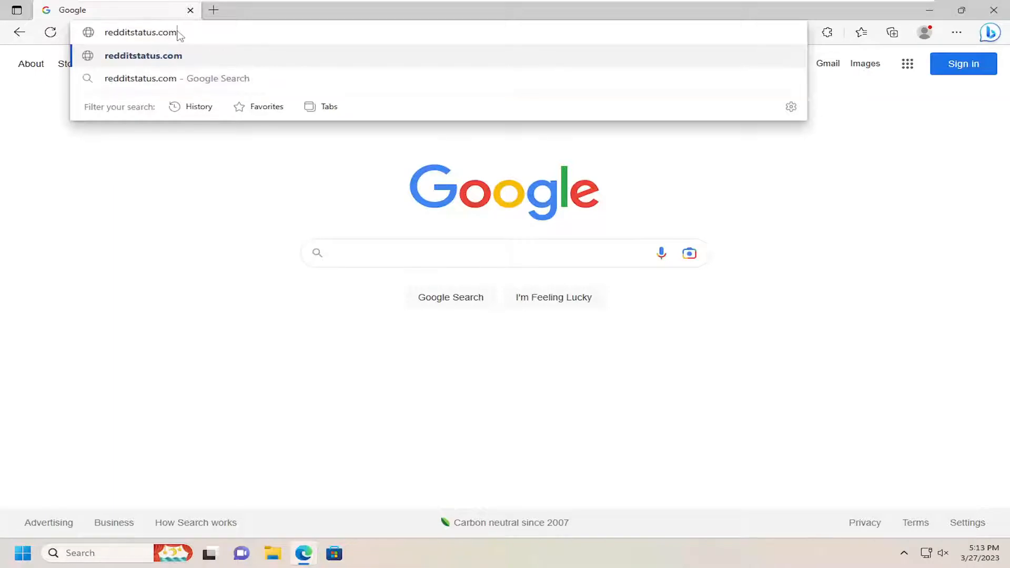
{"action": "key", "text": "Enter"}
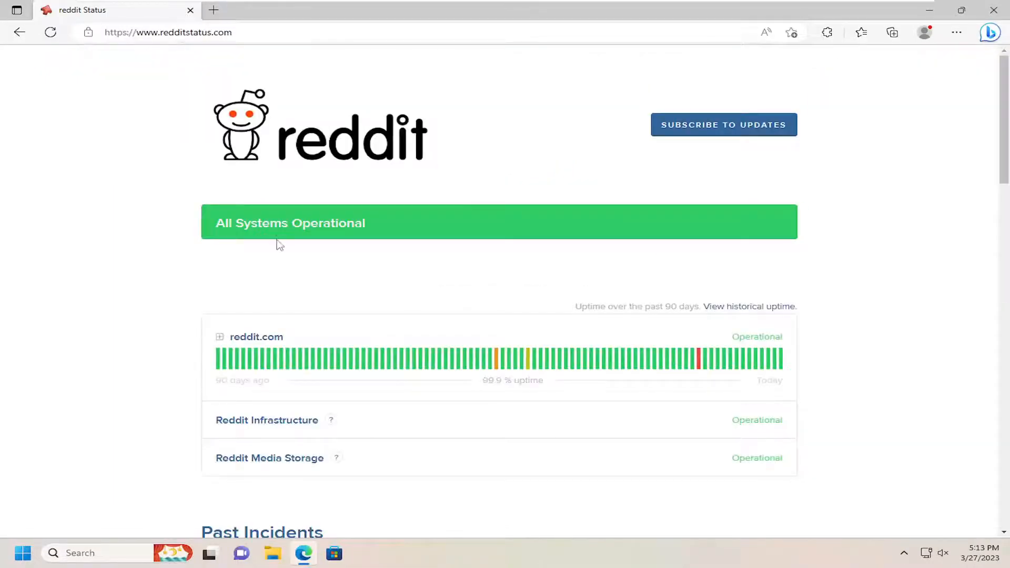
{"action": "mouse_move", "coordinate": [315, 187]}
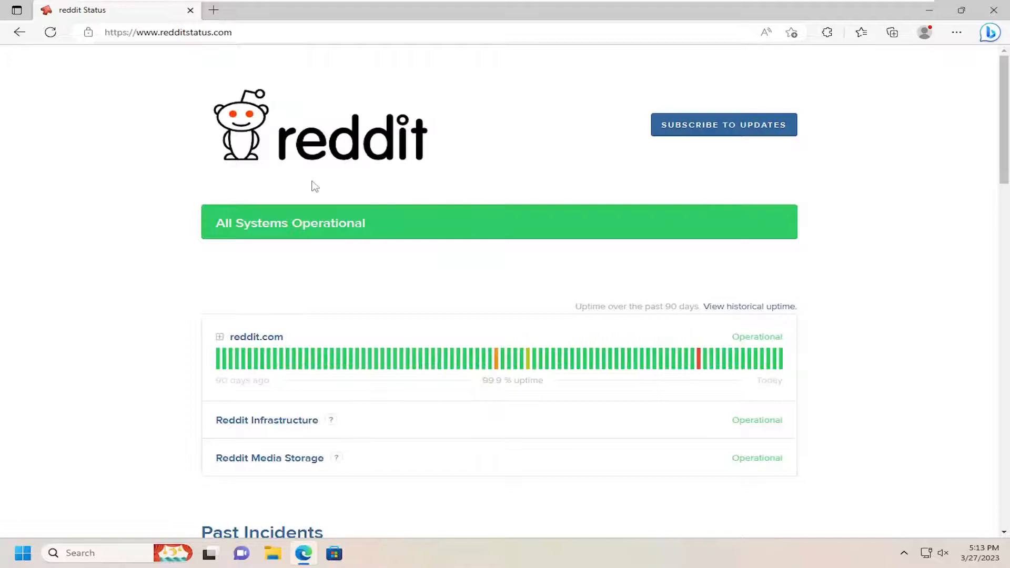
{"action": "scroll", "scroll_direction": "down", "scroll_amount": 3}
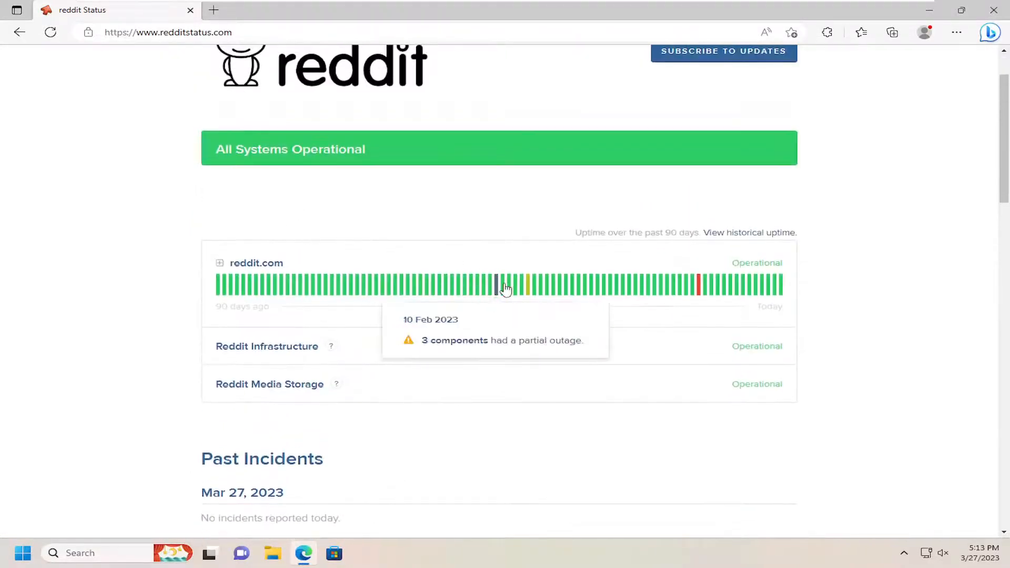
{"action": "mouse_move", "coordinate": [496, 290]}
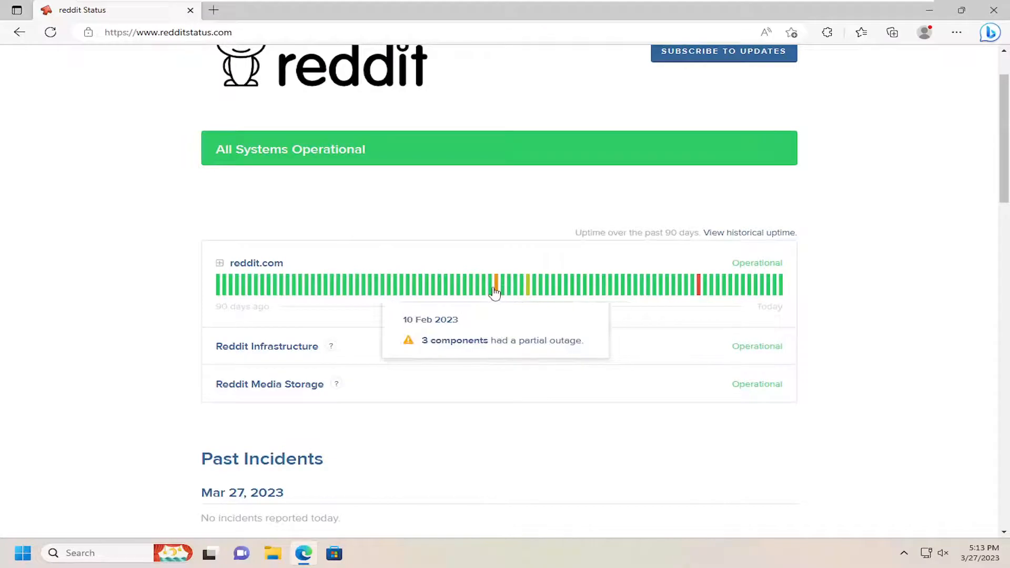
{"action": "mouse_move", "coordinate": [245, 284]}
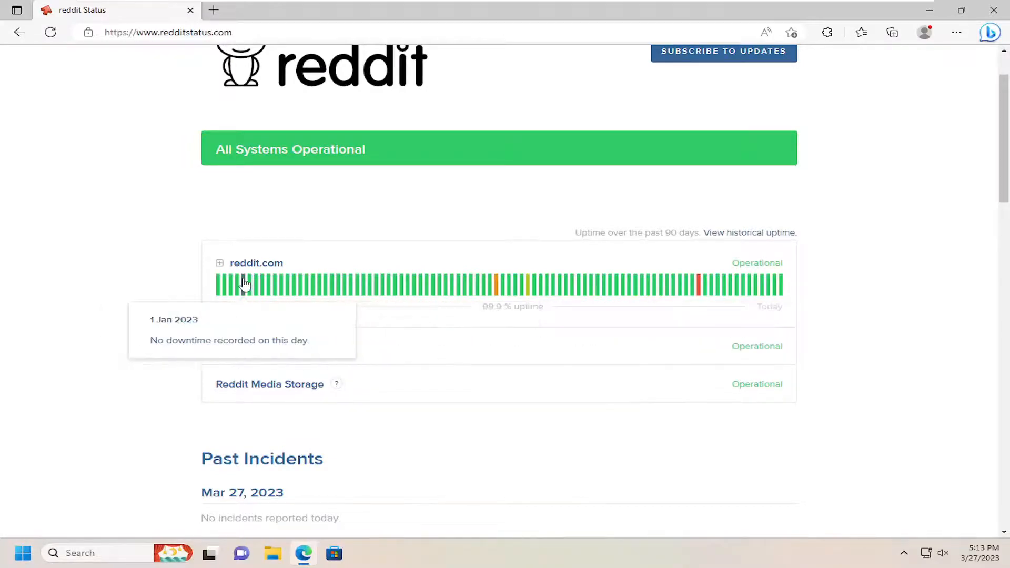
{"action": "mouse_move", "coordinate": [699, 287]}
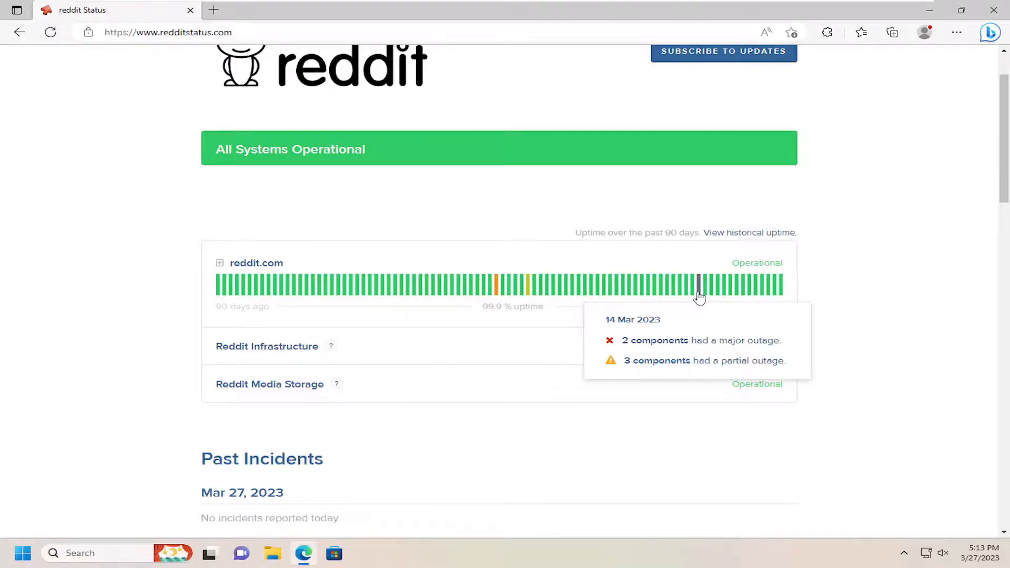
{"action": "mouse_move", "coordinate": [341, 370]}
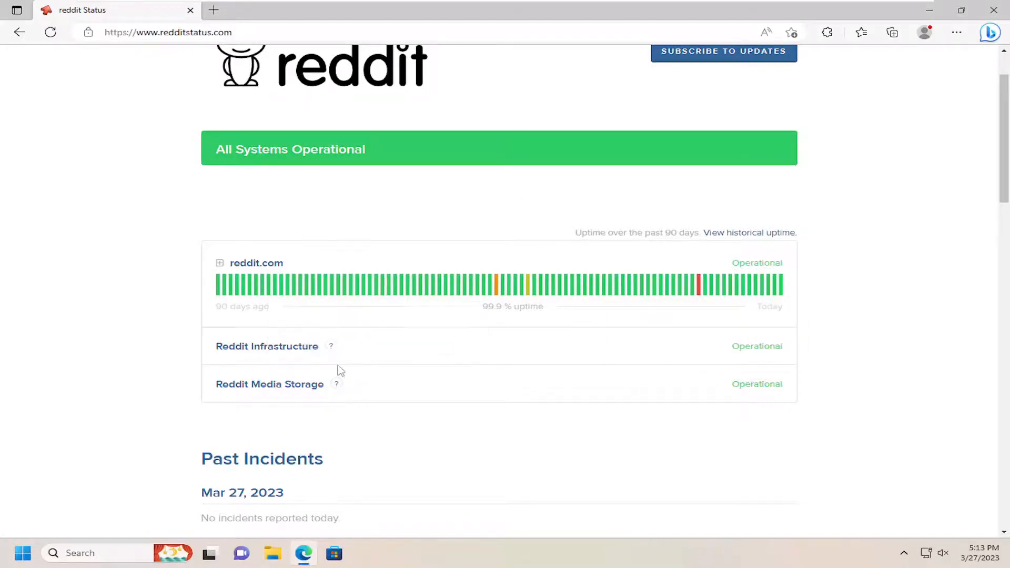
{"action": "scroll", "scroll_direction": "down", "scroll_amount": 3}
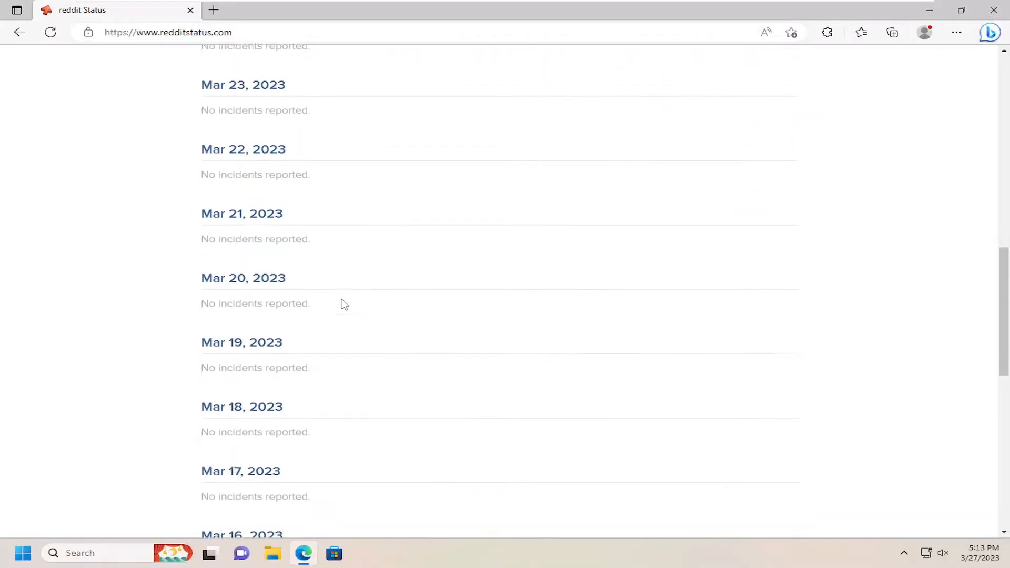
{"action": "scroll", "scroll_direction": "up", "scroll_amount": 3}
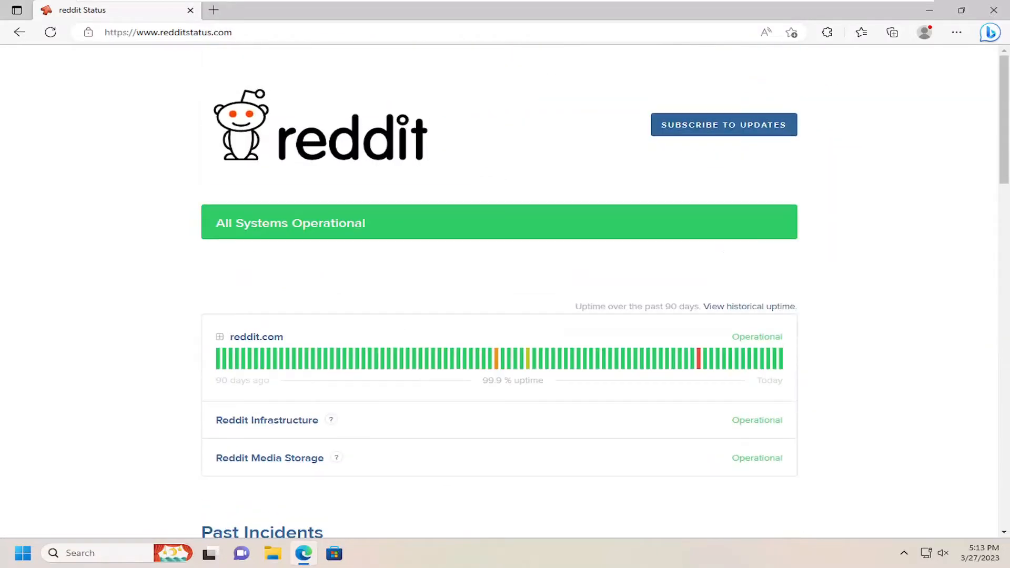